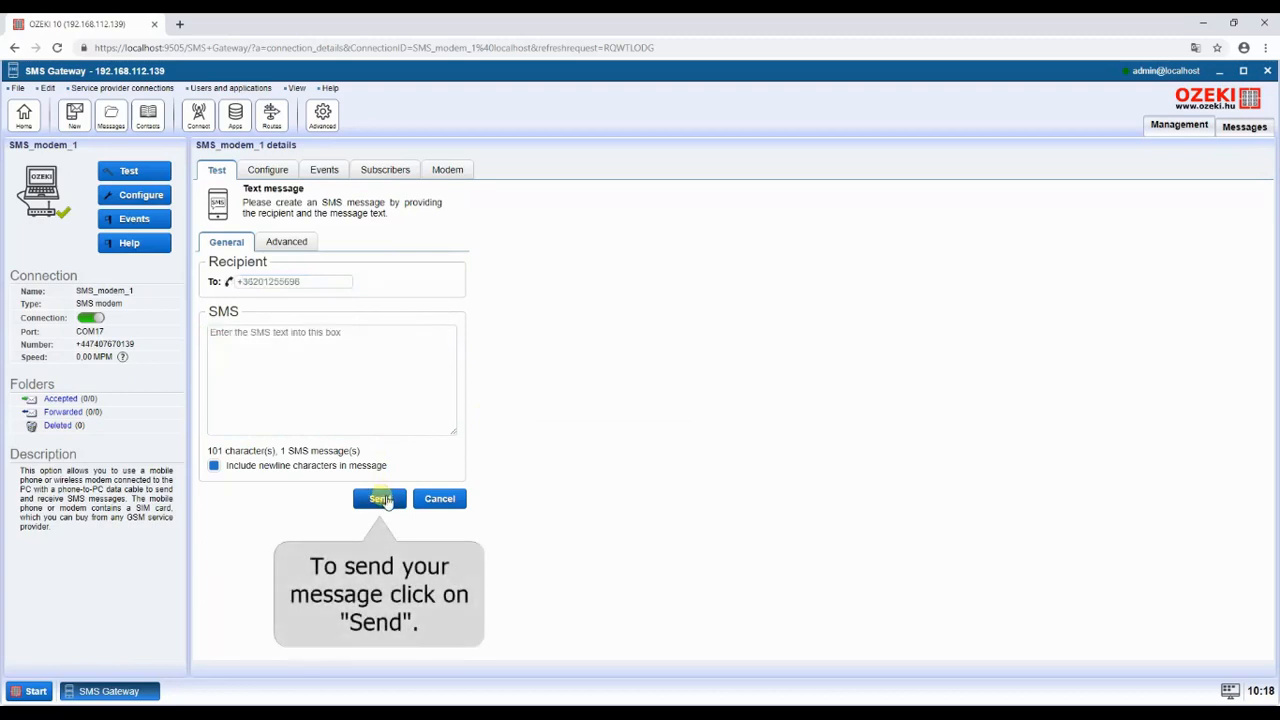
Step: Send the prepared test SMS from the SMS_modem_1 Test tab to the recipient
{"action": "left_click", "coordinate": [380, 498]}
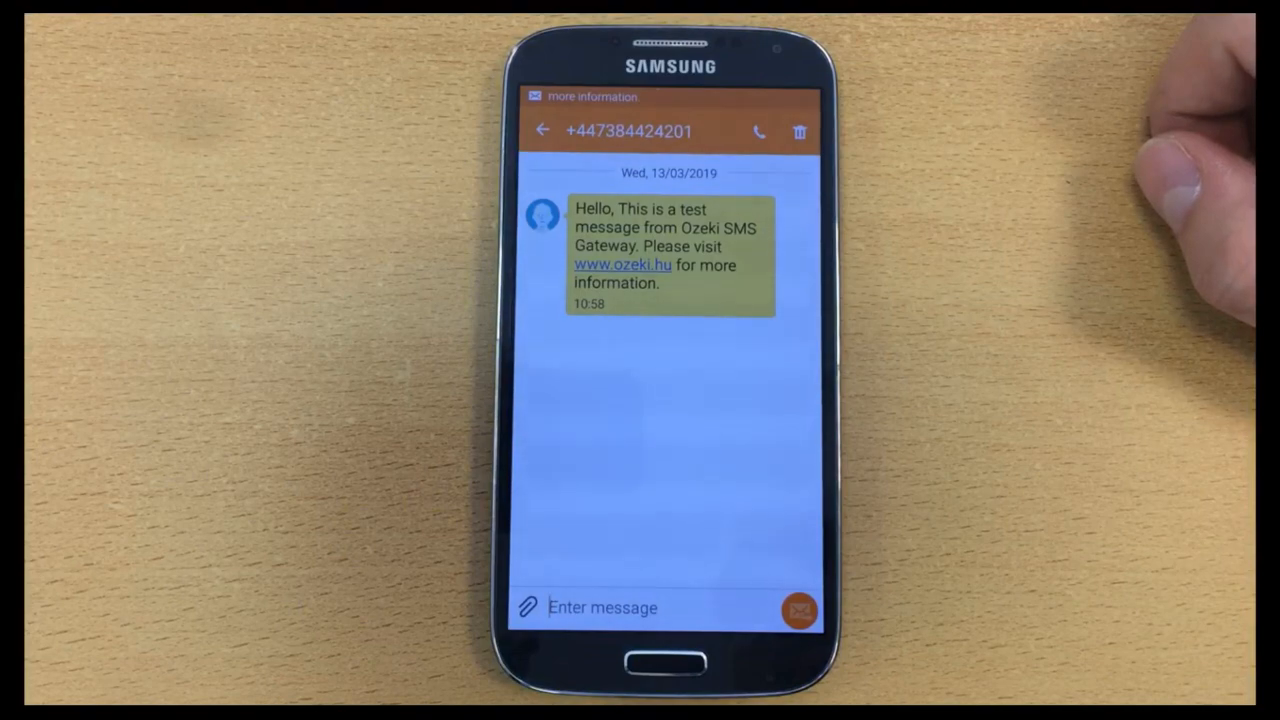